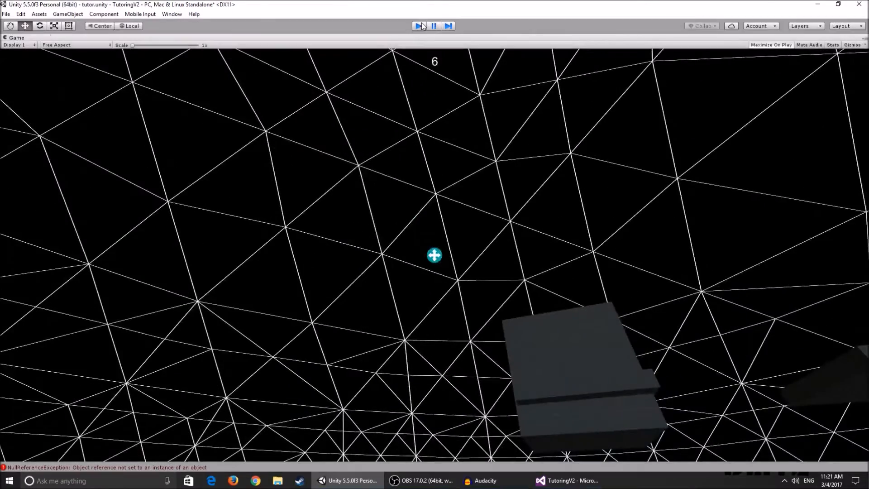
Exit Play mode once the coin counter shows 6
left_click(567, 481)
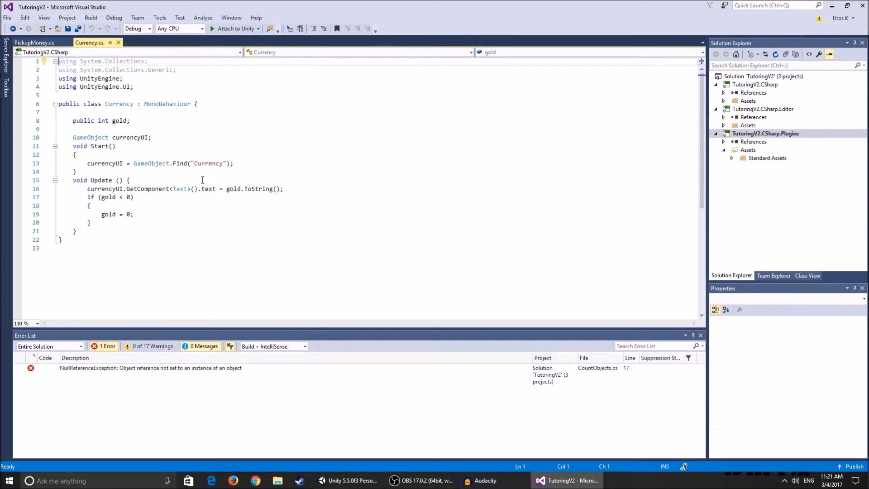
mouse_move(33, 42)
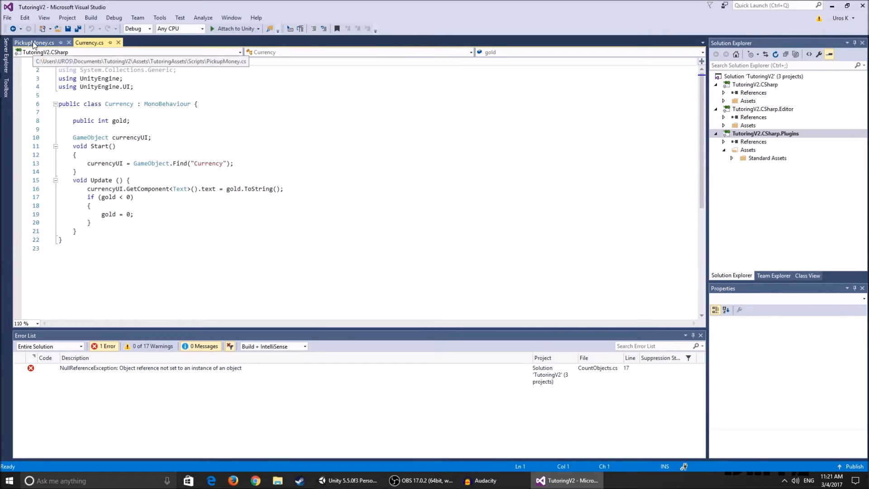
left_click(32, 42)
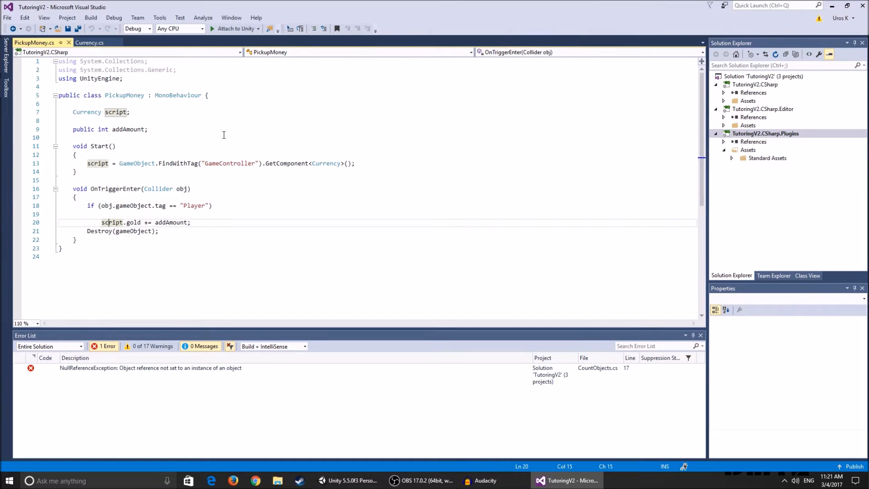
left_click(88, 43)
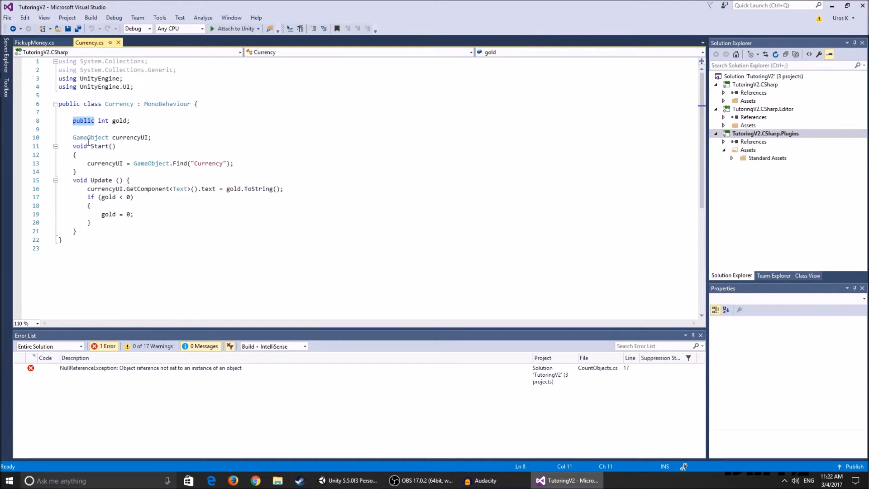
mouse_move(127, 136)
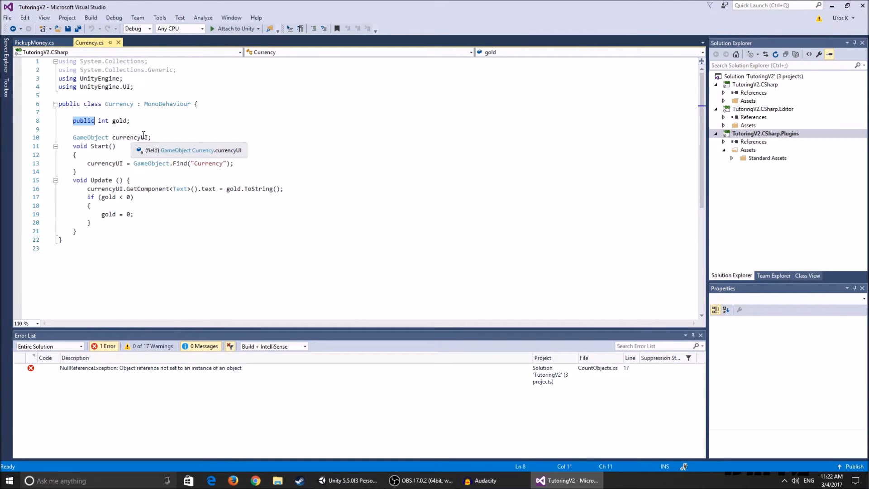
mouse_move(85, 137)
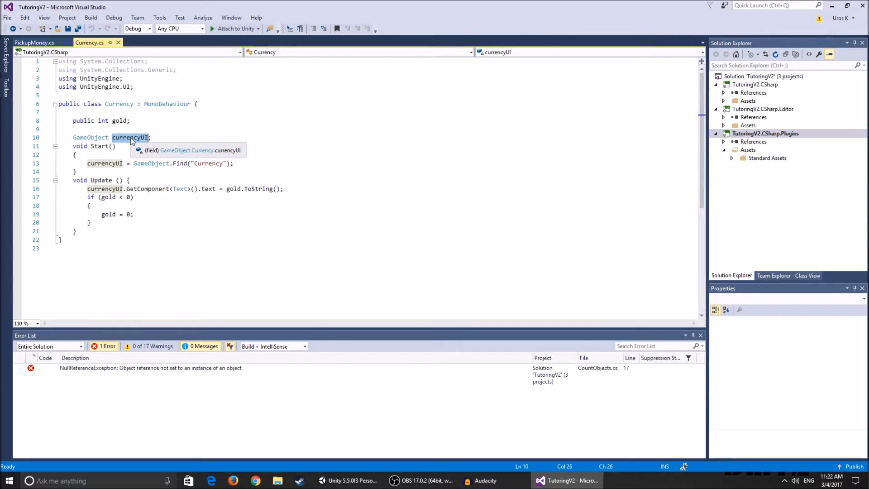
mouse_move(99, 97)
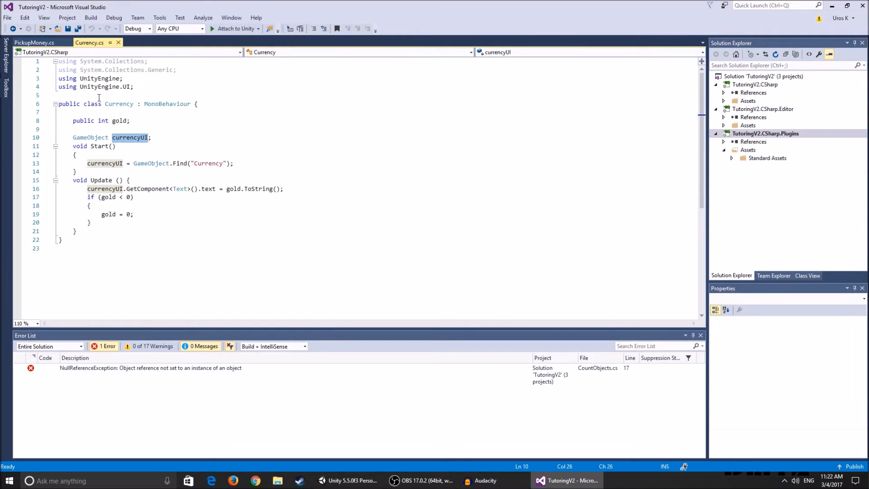
mouse_move(118, 87)
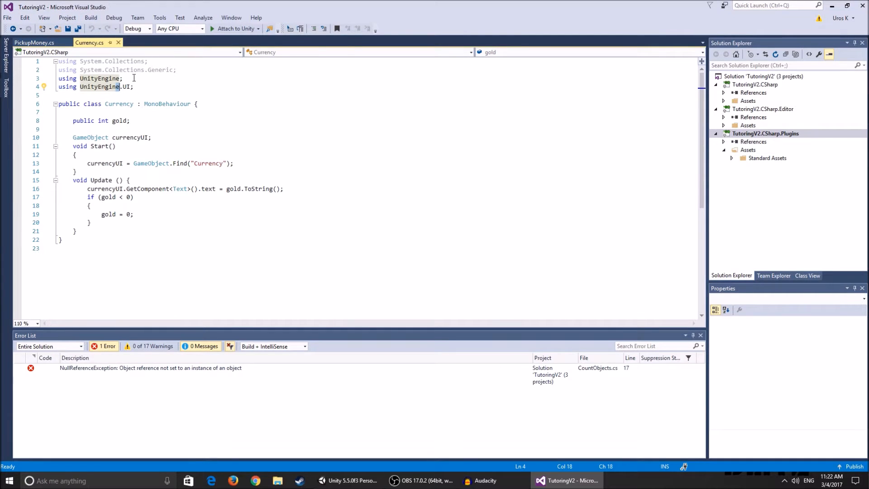
mouse_move(109, 107)
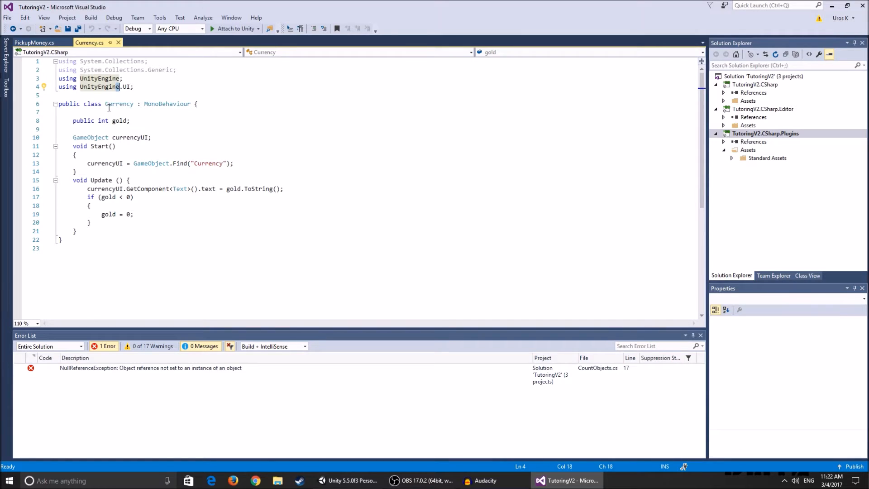
mouse_move(136, 168)
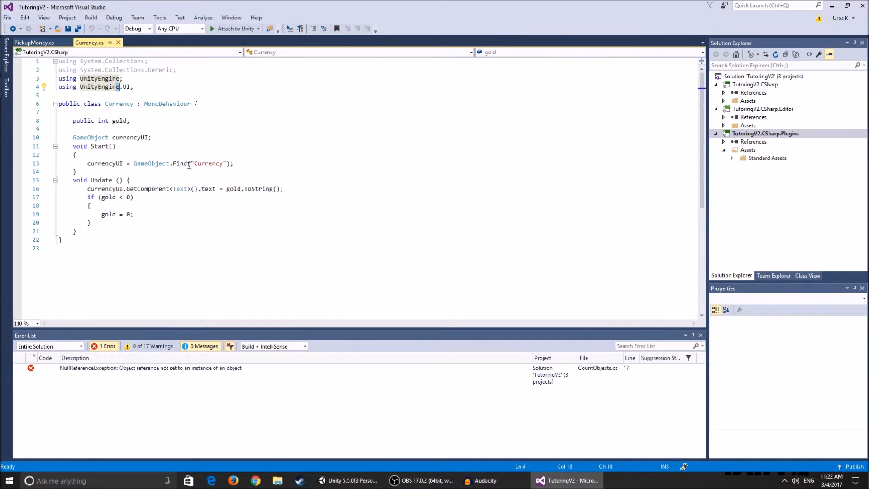
mouse_move(150, 163)
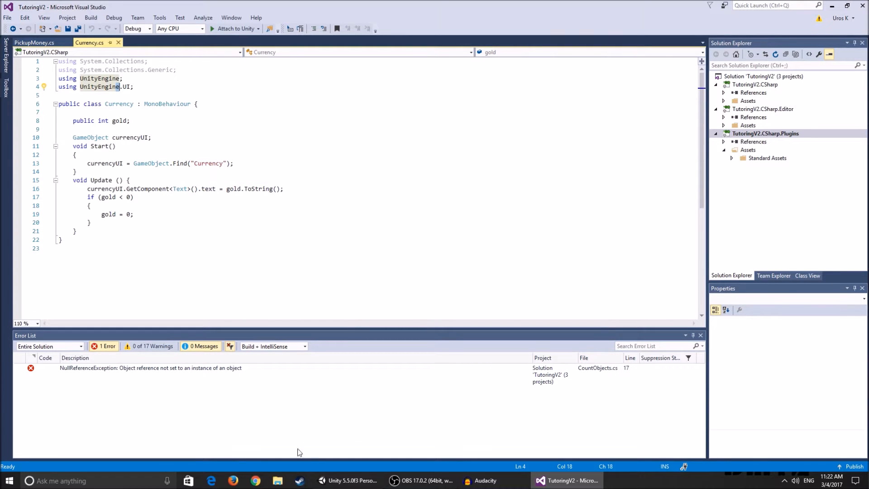
Back in Unity, add a trial UI Text element to the Canvas
left_click(347, 481)
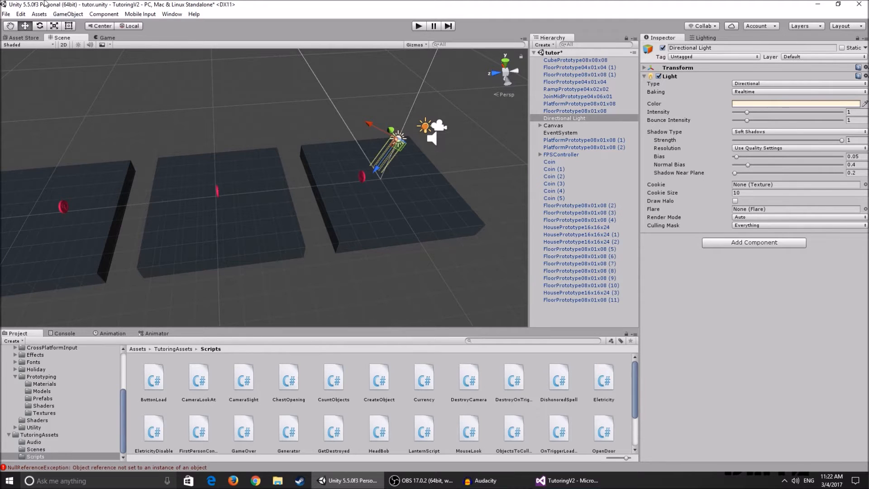
left_click(67, 14)
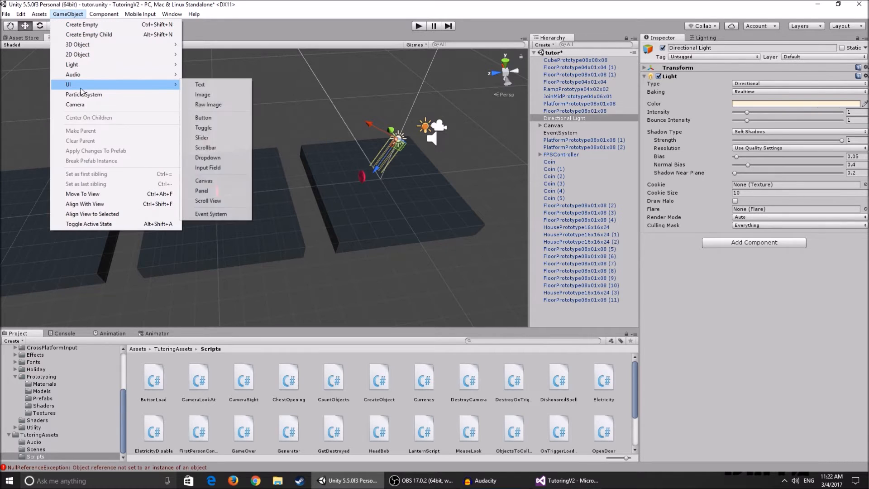
mouse_move(225, 94)
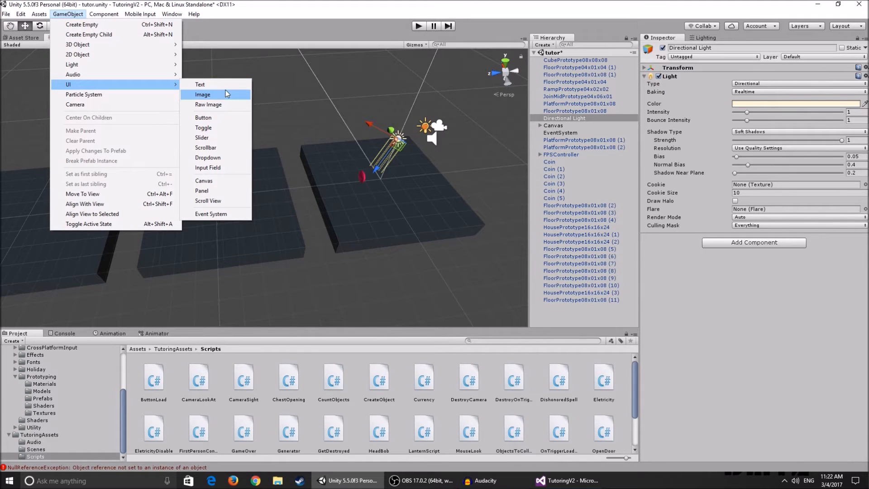
left_click(200, 84)
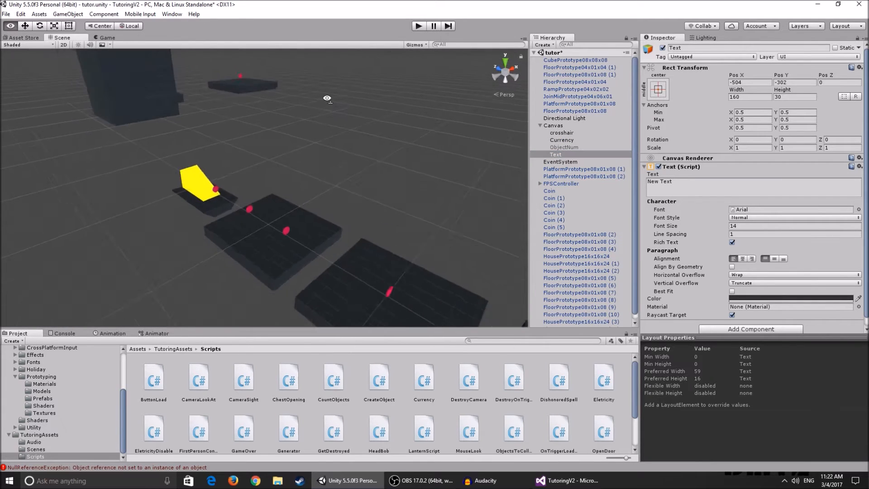
Discard the trial Text and bring up the existing Currency text element
left_click(554, 154)
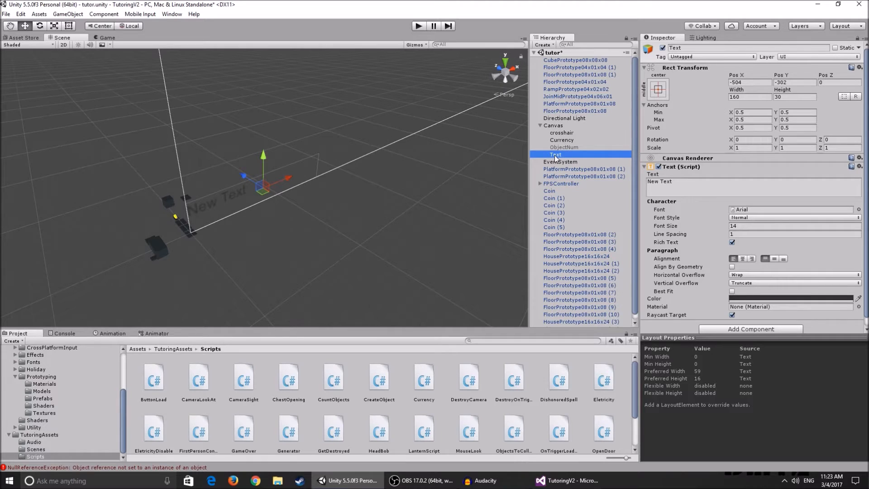
left_click(561, 140)
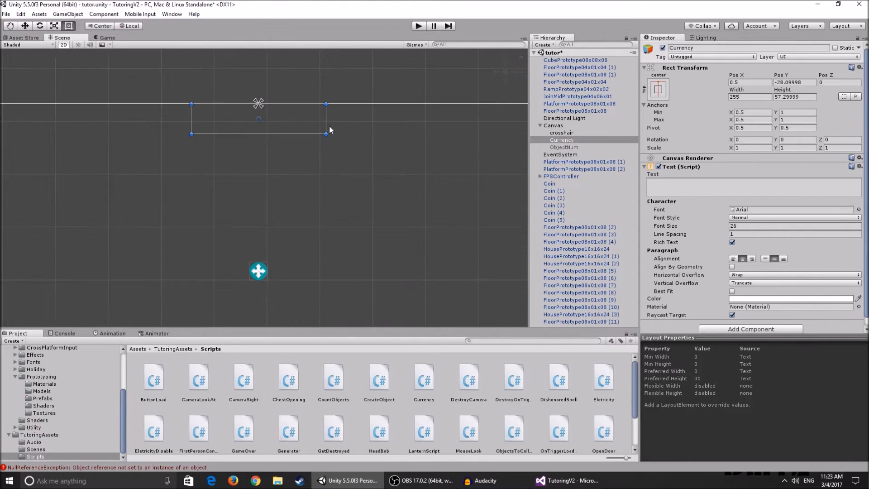
left_click(566, 481)
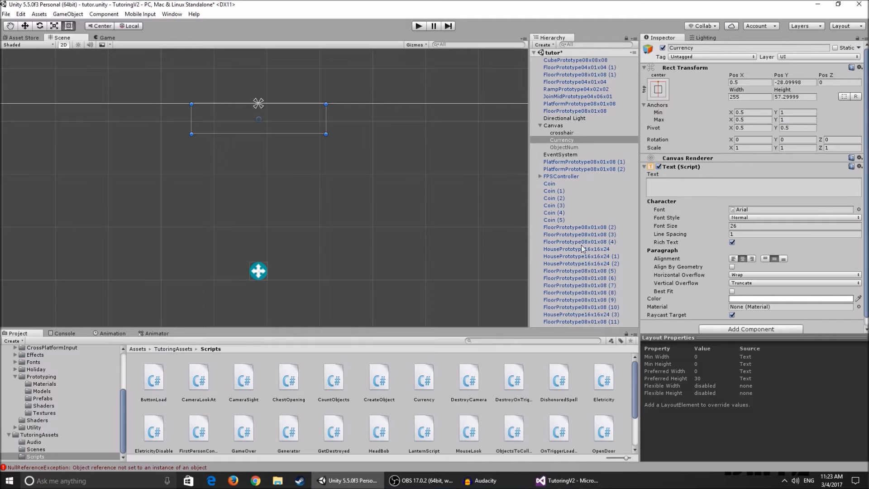
left_click(566, 480)
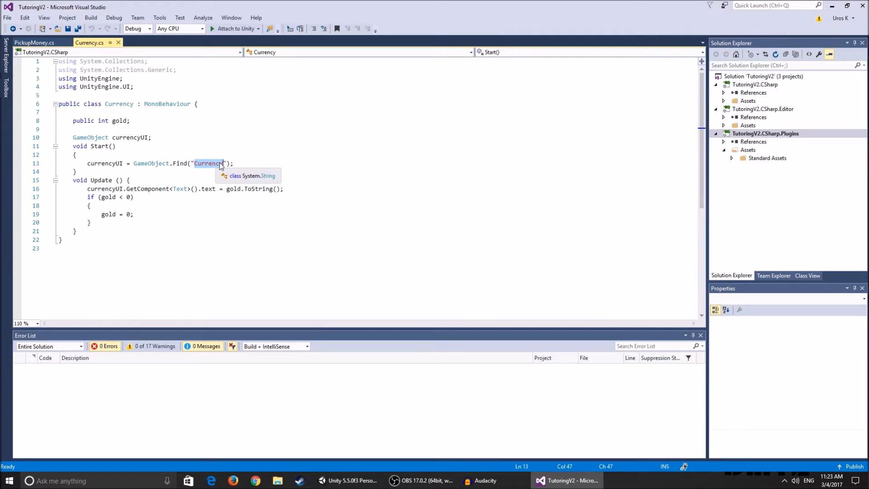
left_click(348, 480)
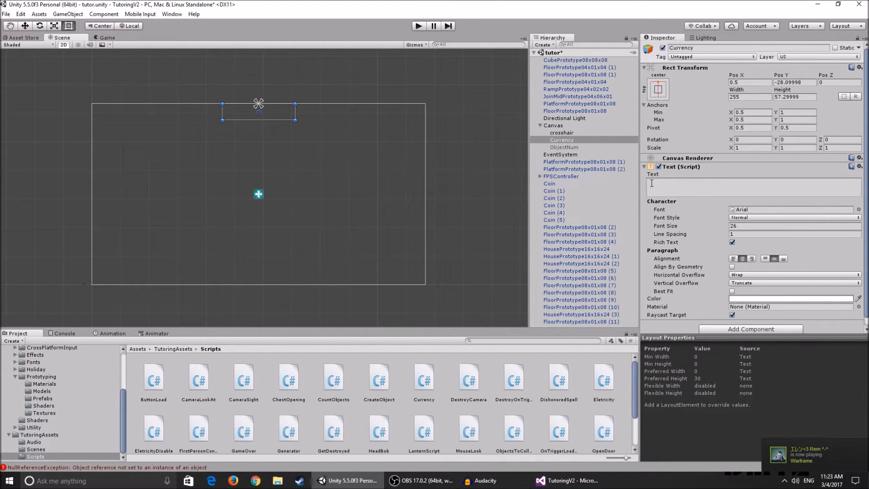
left_click(754, 187)
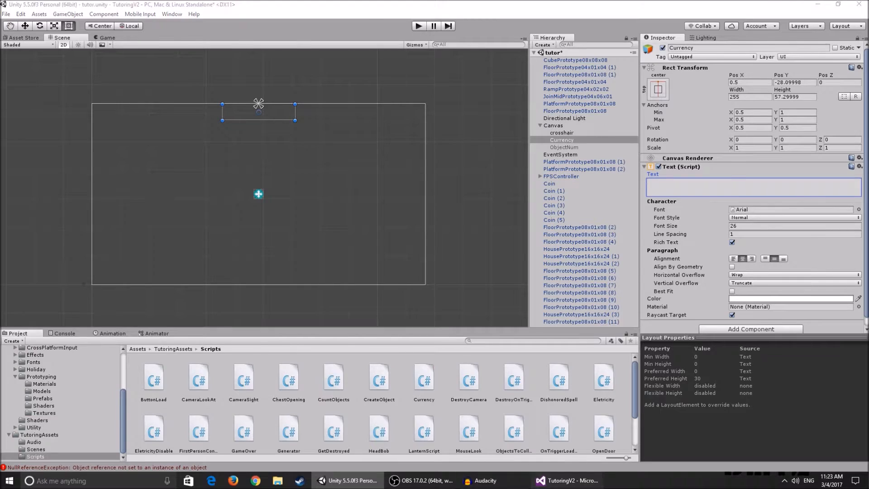
left_click(566, 481)
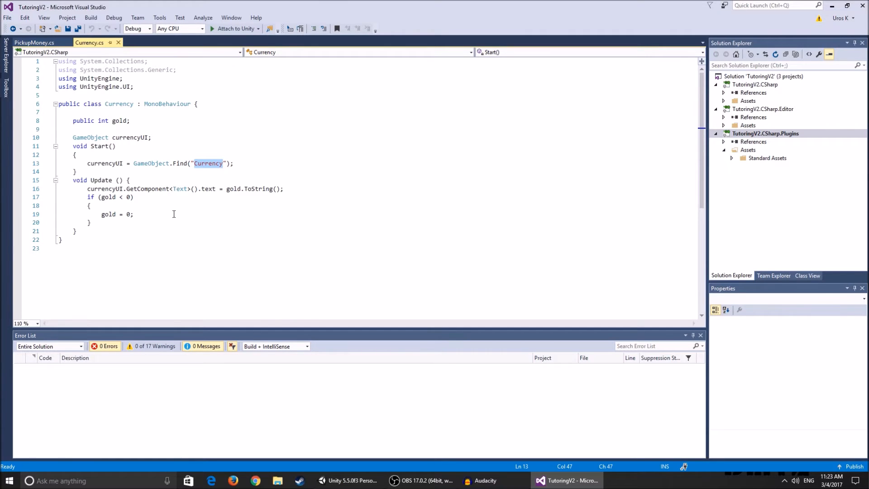
mouse_move(109, 188)
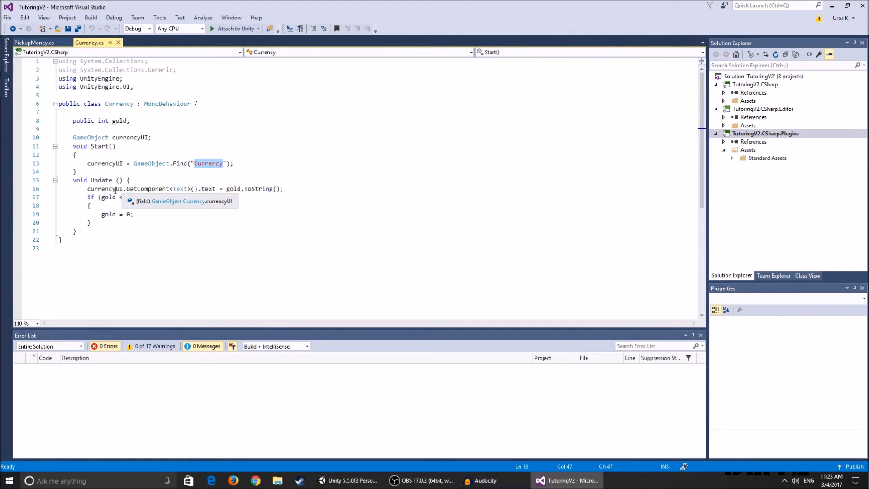
mouse_move(147, 188)
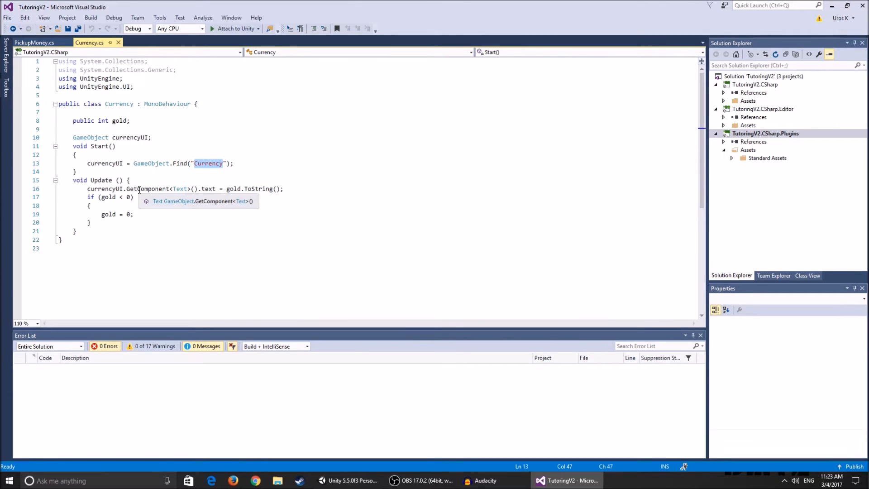
mouse_move(208, 162)
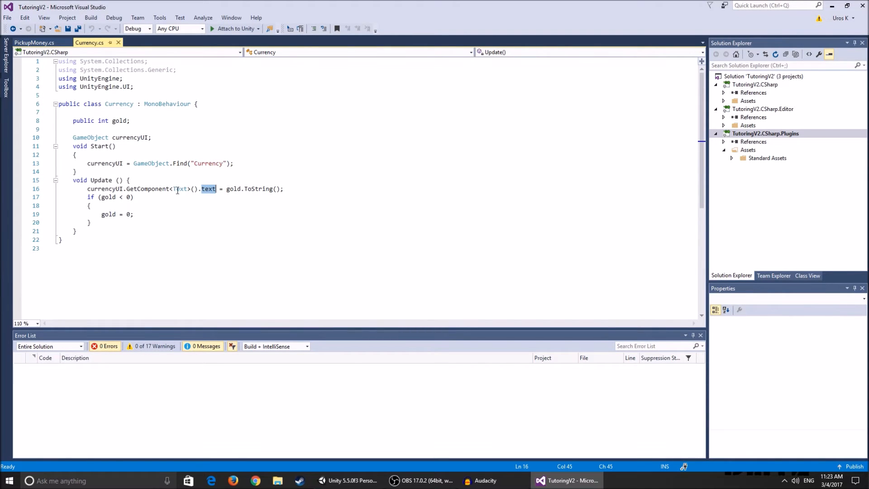
mouse_move(232, 188)
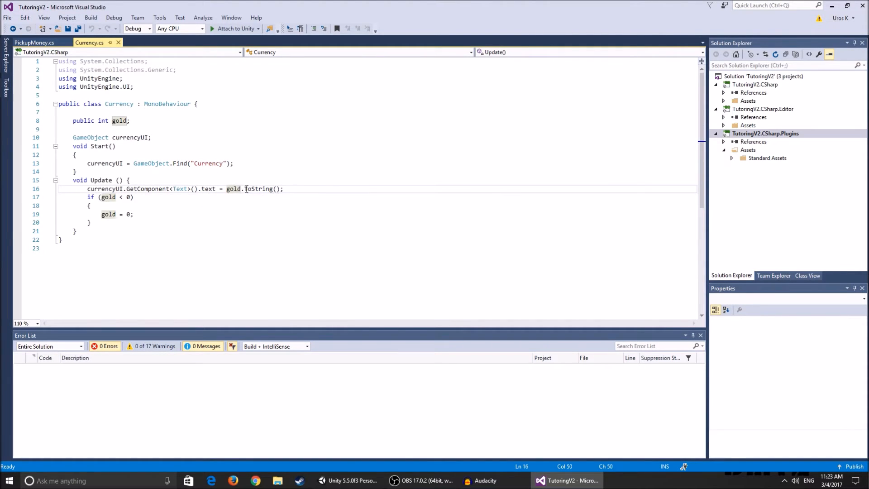
mouse_move(238, 241)
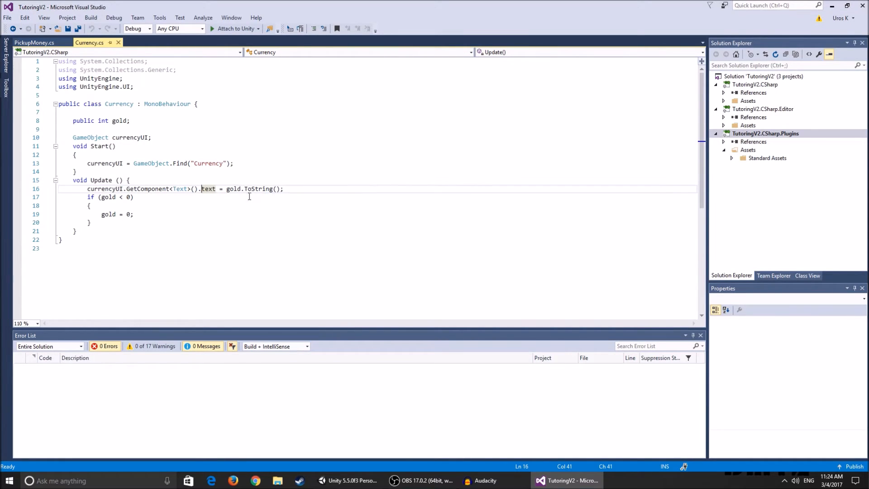
mouse_move(234, 188)
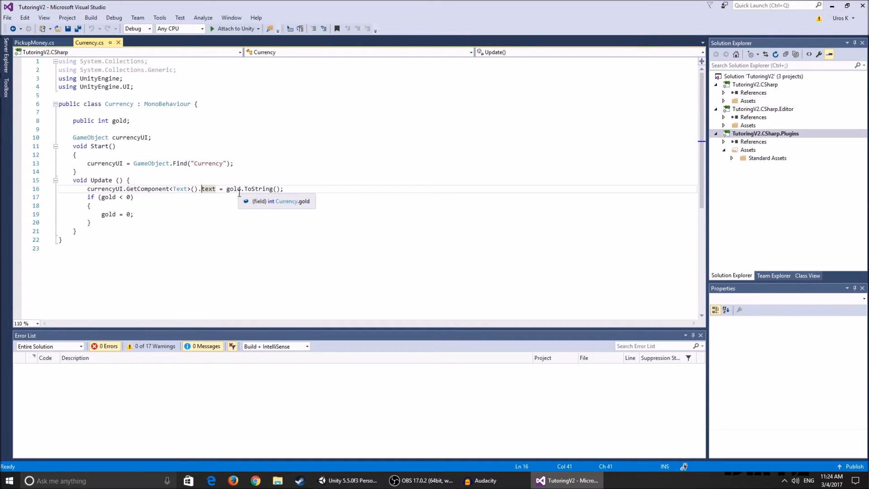
mouse_move(218, 178)
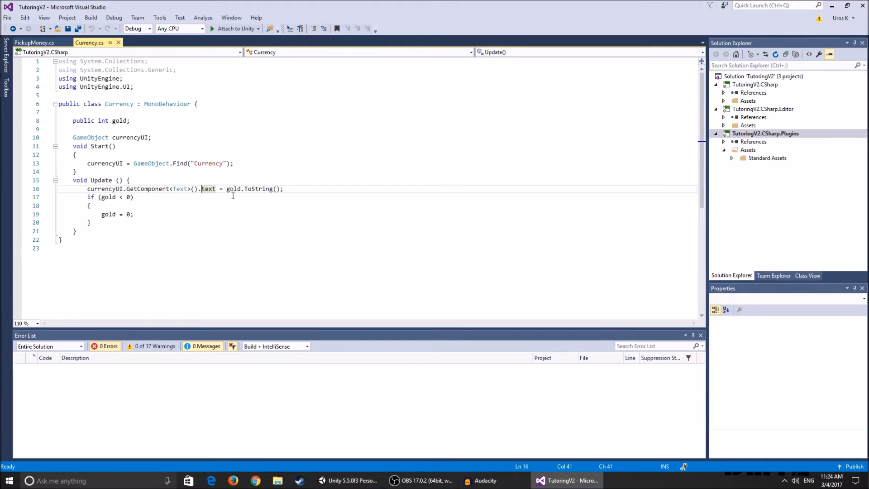
mouse_move(259, 188)
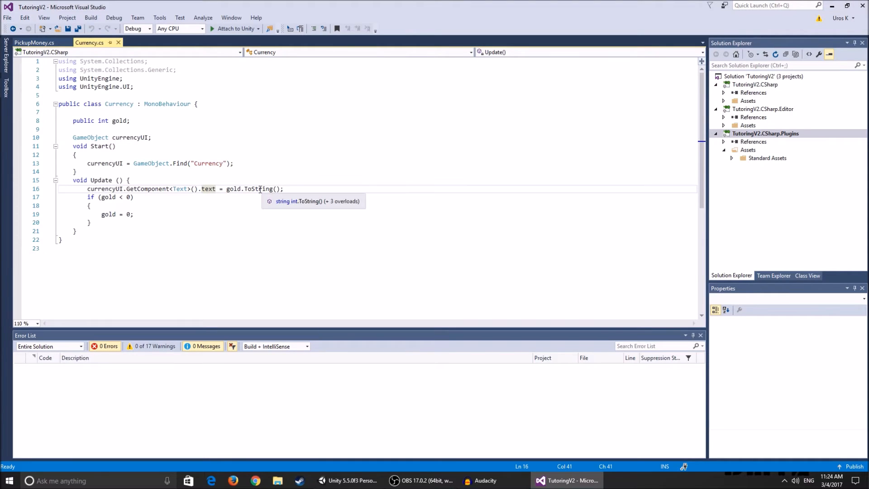
mouse_move(136, 172)
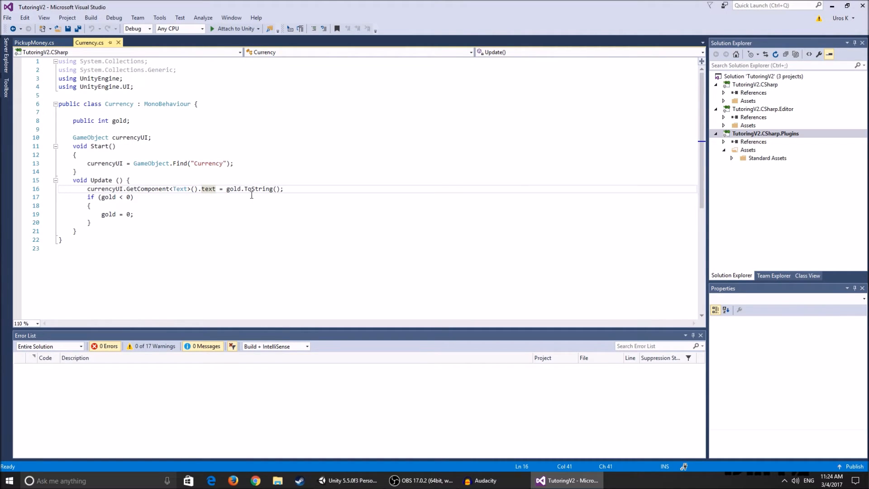
double_click(257, 189)
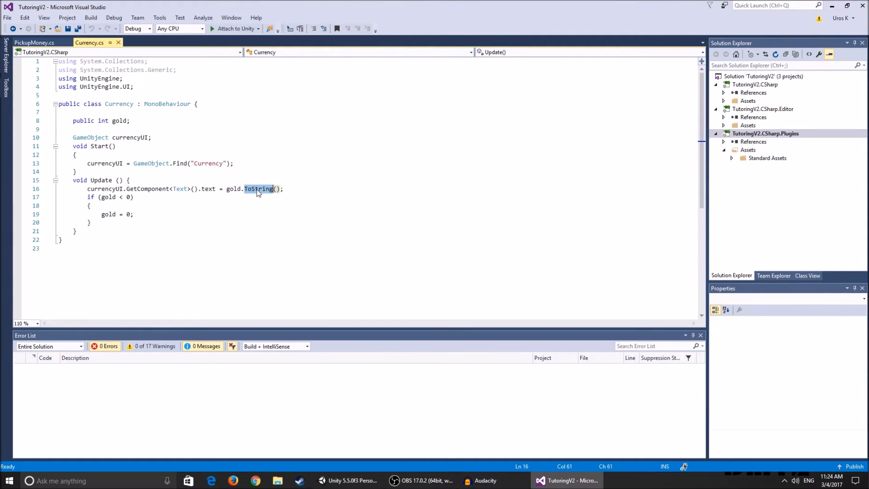
mouse_move(239, 166)
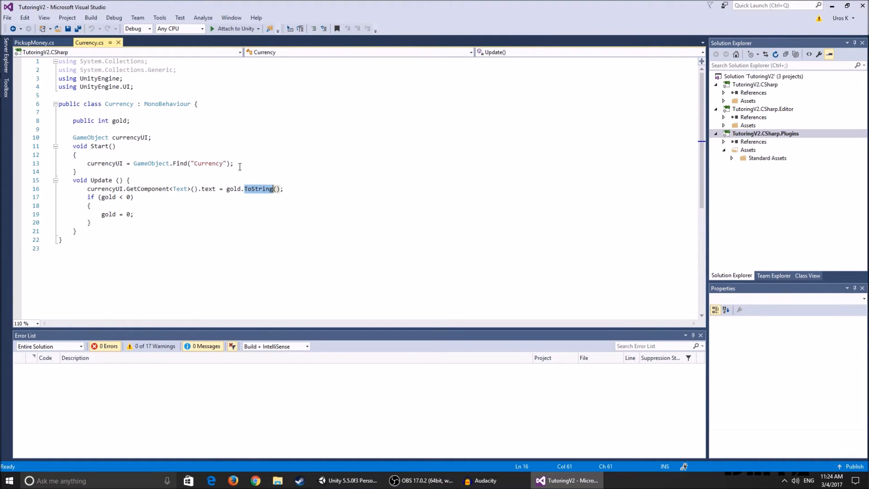
mouse_move(239, 167)
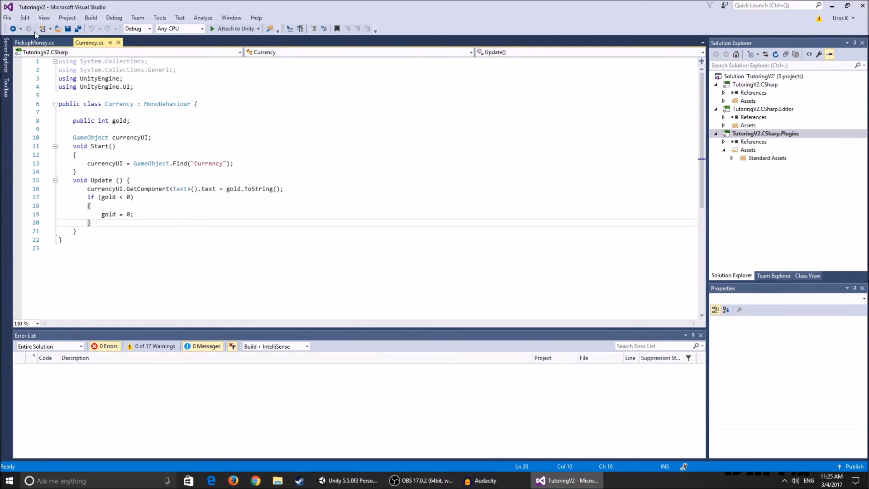
left_click(33, 42)
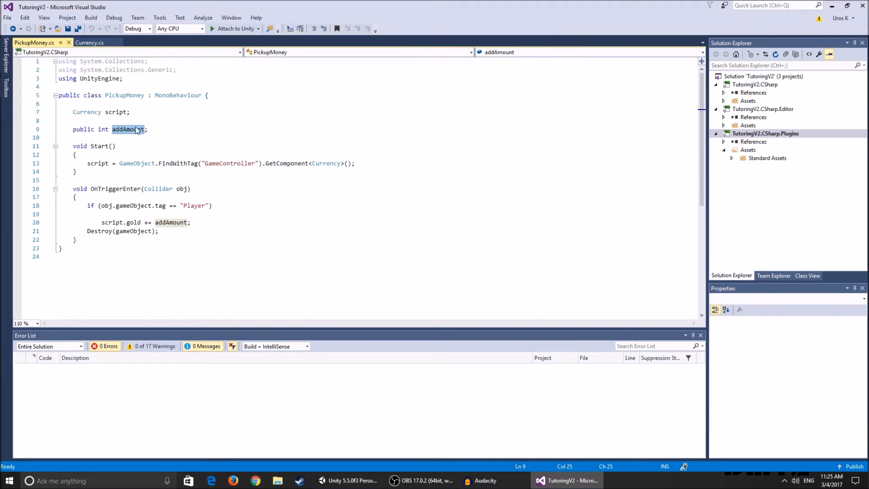
mouse_move(124, 95)
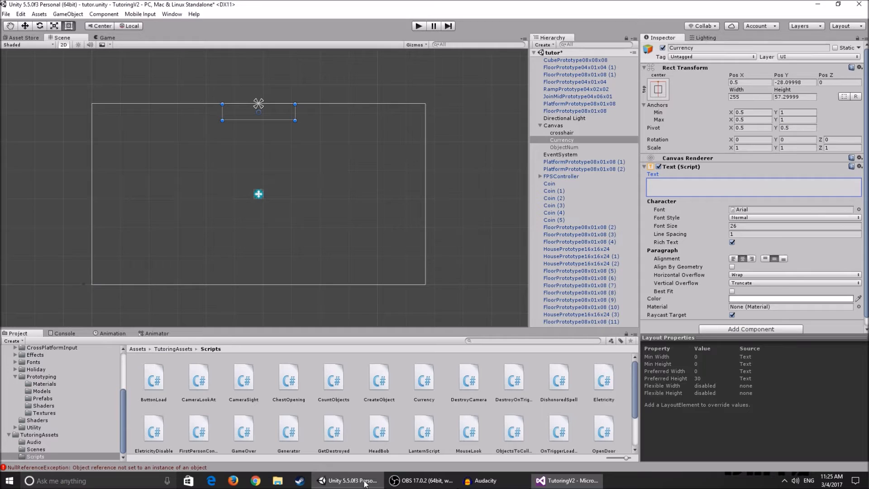
Inspect the EventSystem object and browse the GameObject menu without choosing anything
left_click(560, 154)
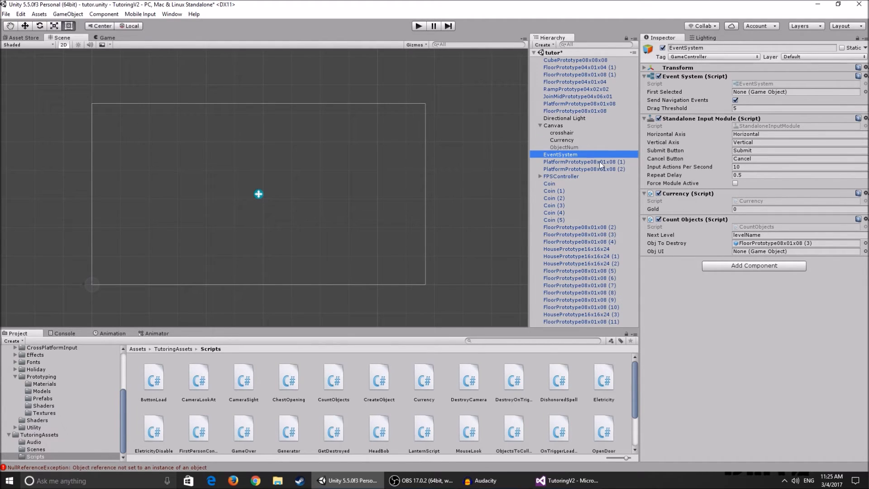
mouse_move(574, 162)
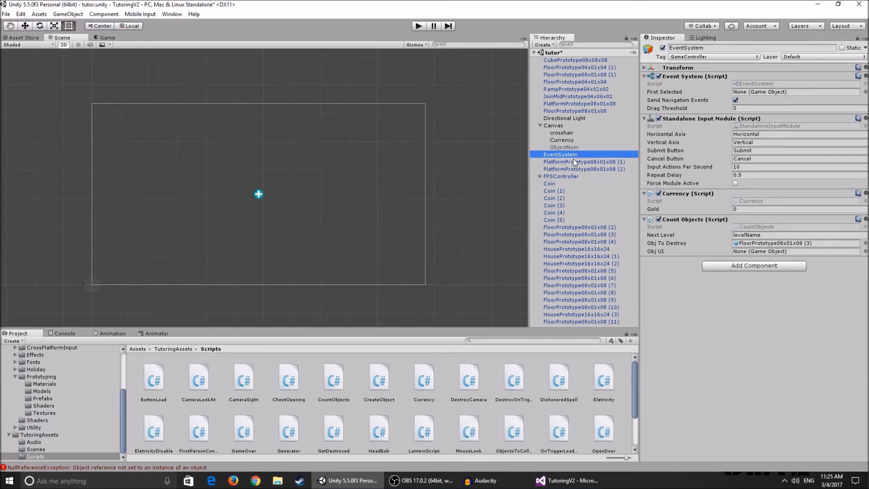
left_click(67, 14)
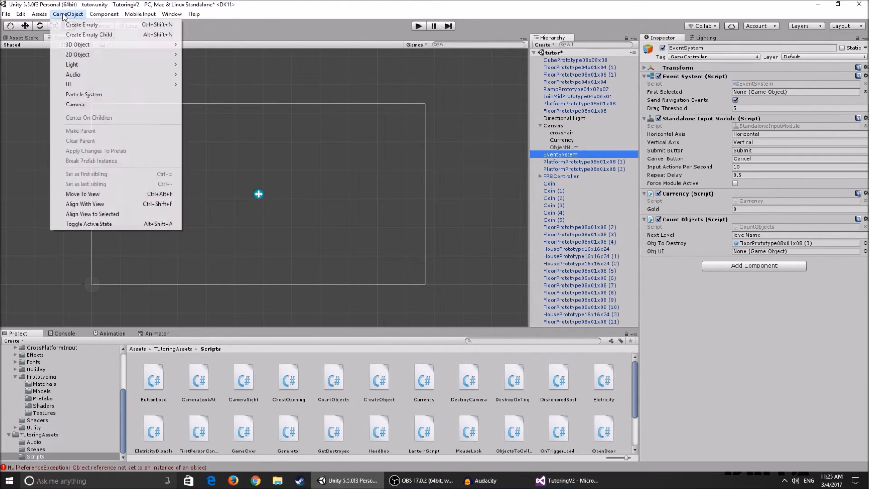
left_click(194, 14)
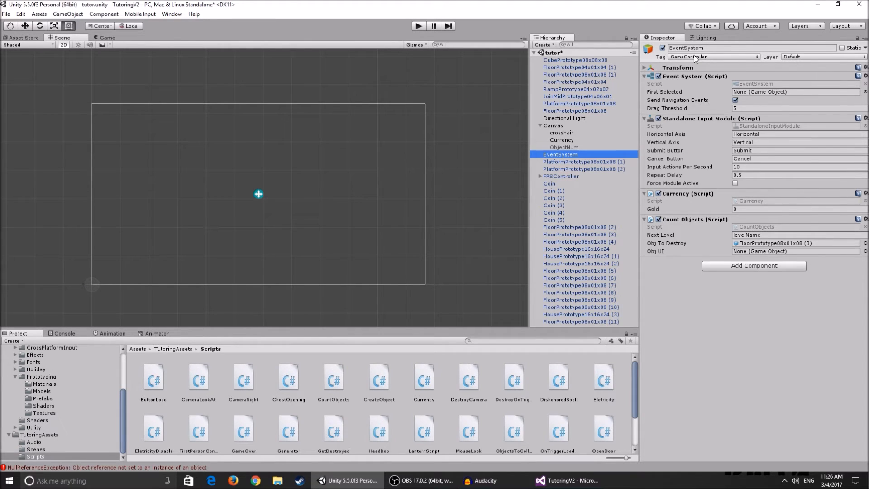
Look through EventSystem's tag list and Tags and Layers settings, then return to PickupMoney.cs
left_click(715, 57)
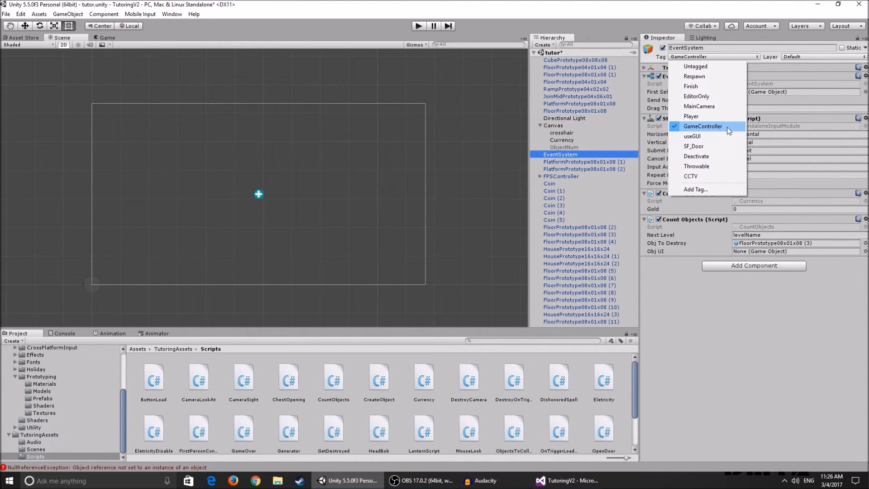
mouse_move(706, 190)
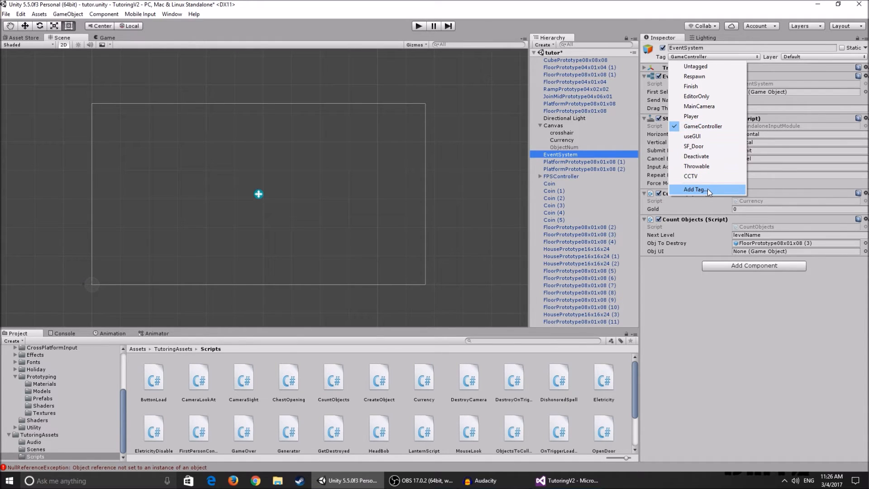
left_click(696, 189)
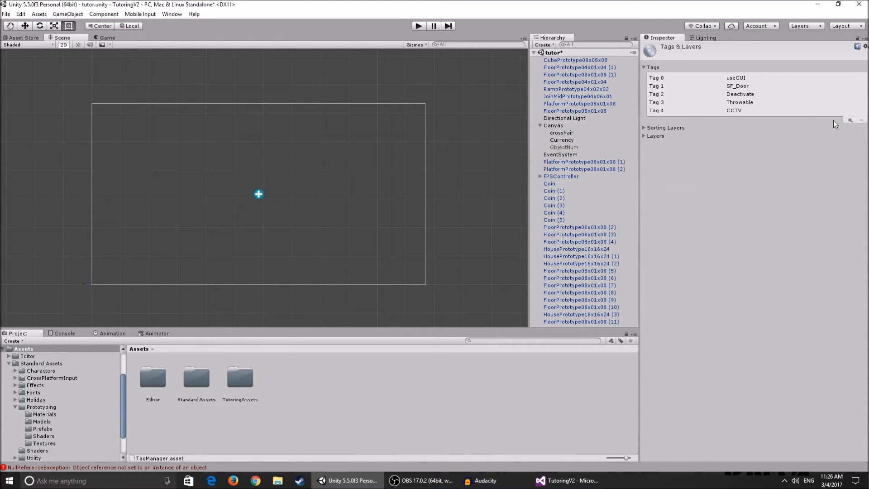
left_click(849, 120)
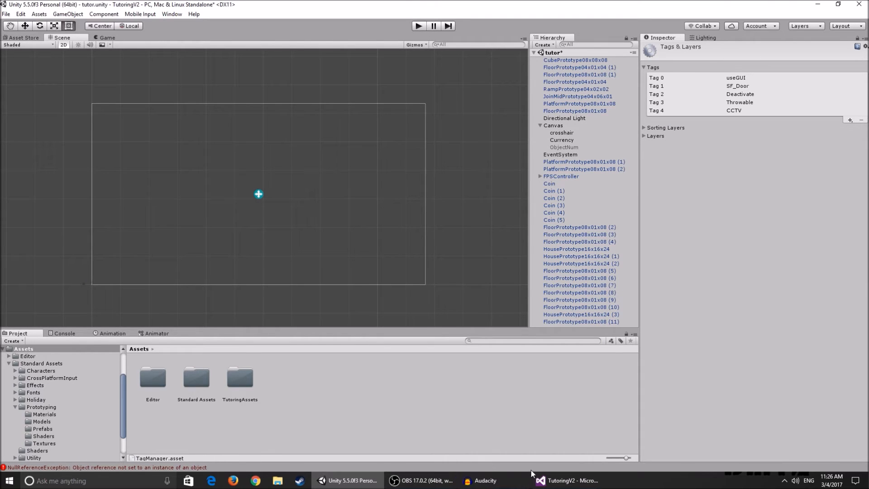
left_click(565, 480)
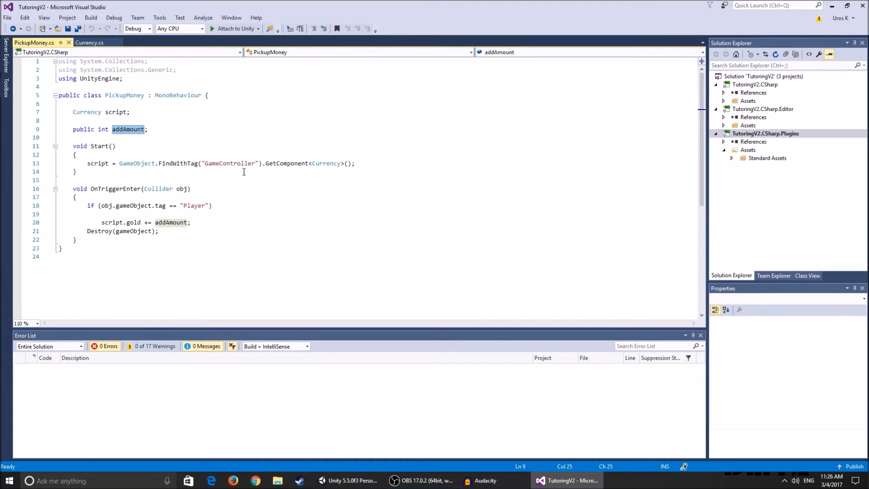
mouse_move(188, 150)
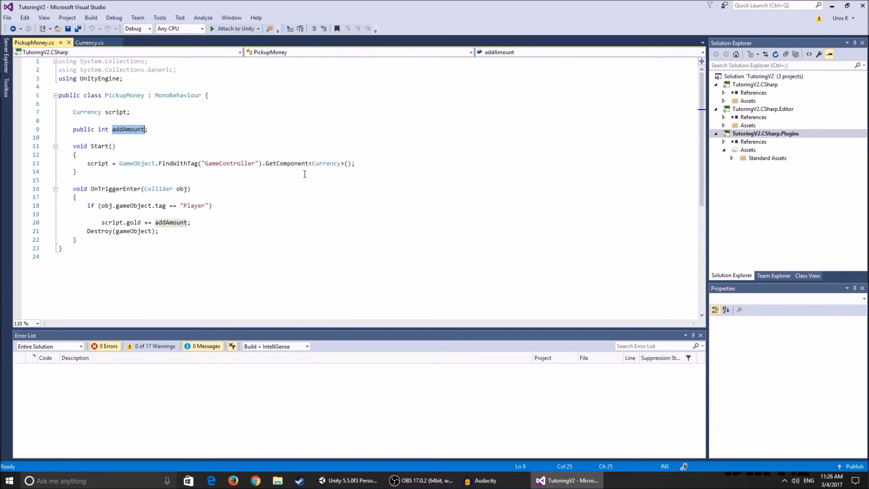
mouse_move(325, 160)
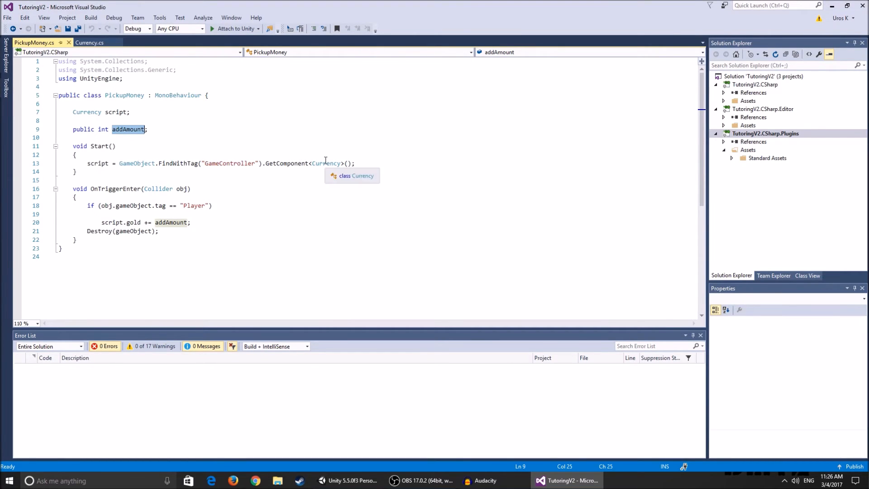
mouse_move(131, 188)
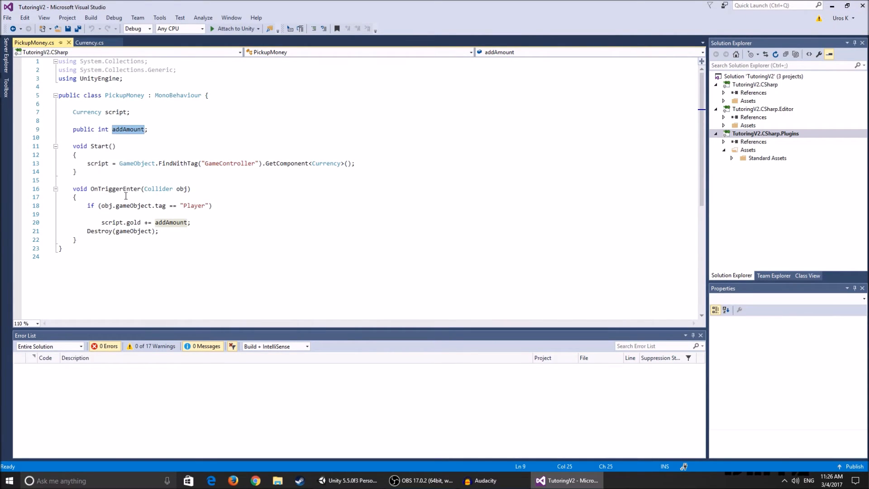
mouse_move(117, 188)
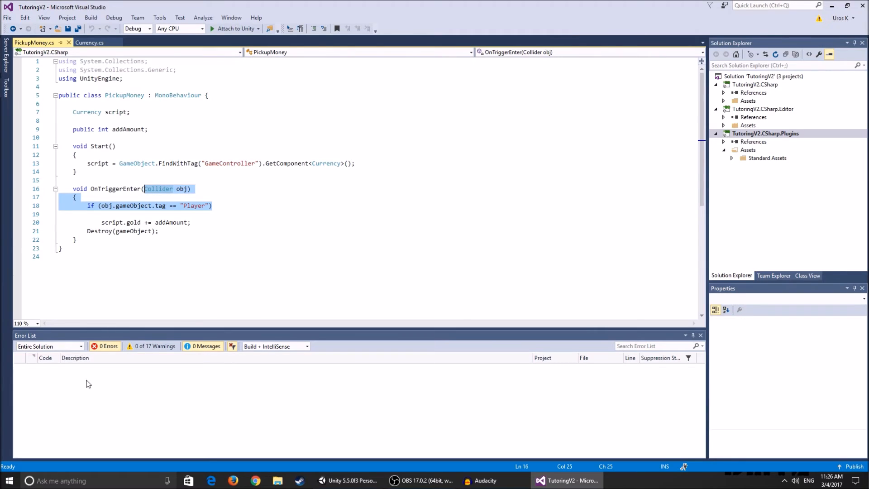
Add a brace after the Player tag check, then highlight gold and the Currency reference
left_click(215, 205)
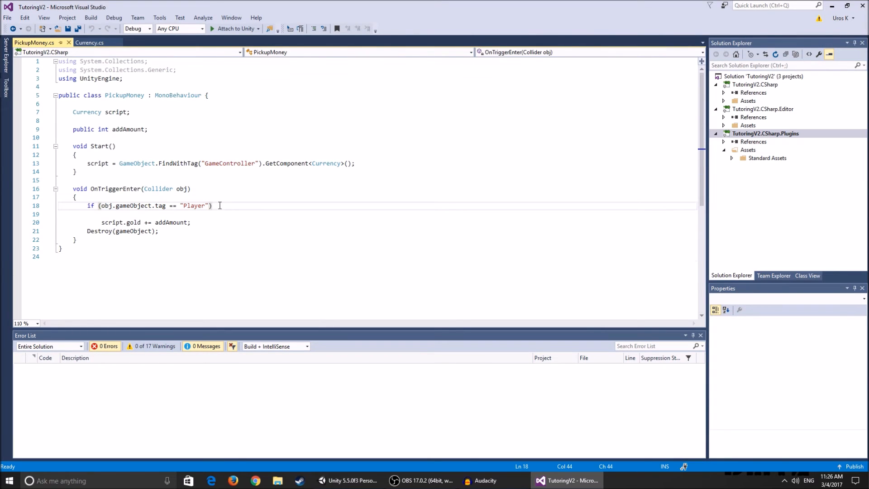
type("{")
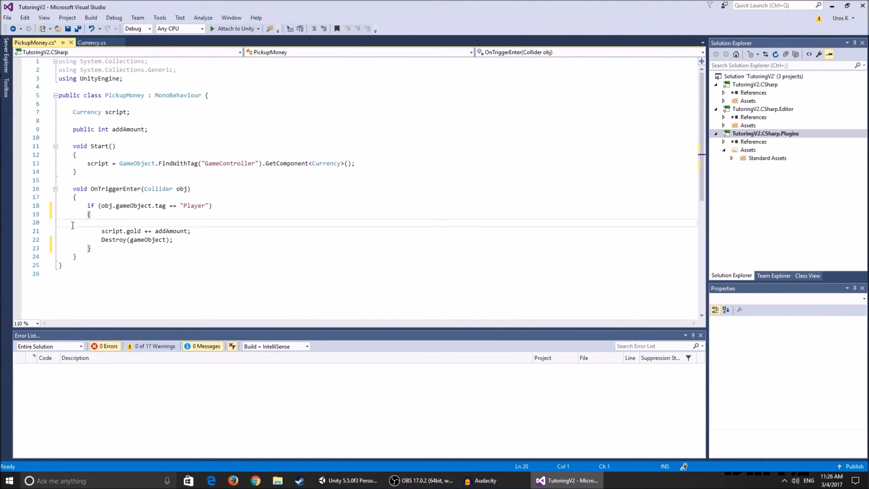
key("Backspace")
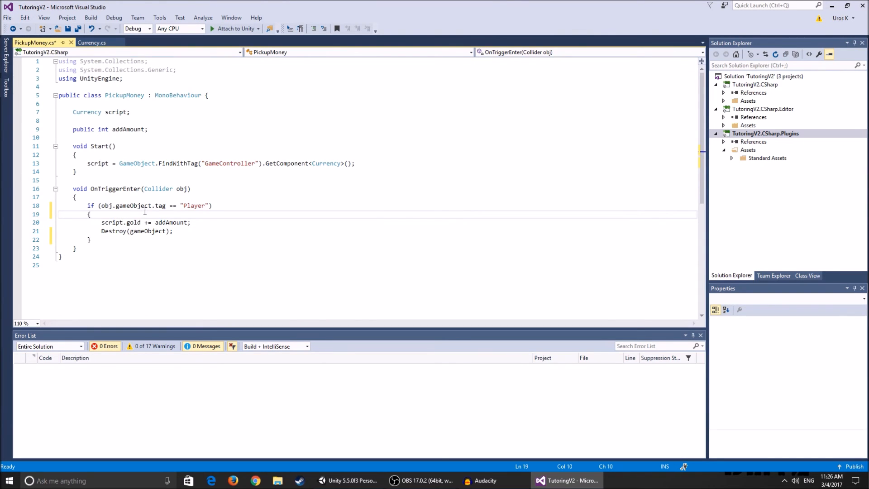
left_click(133, 222)
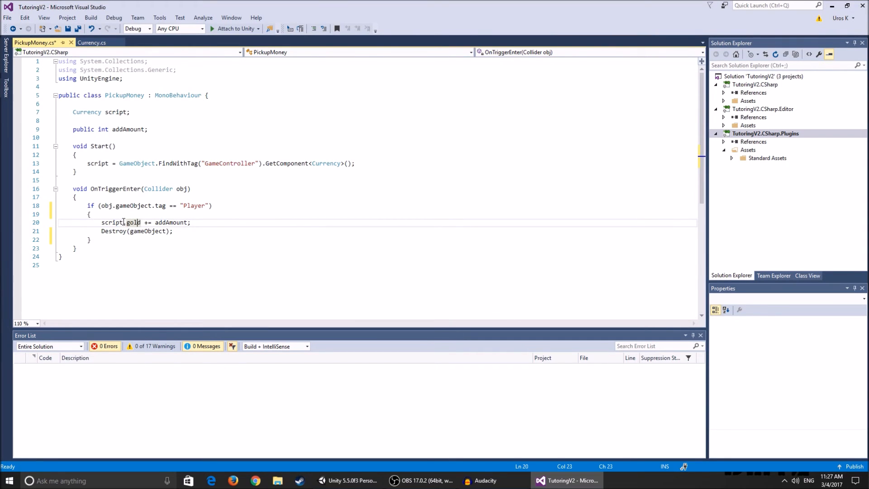
double_click(112, 222)
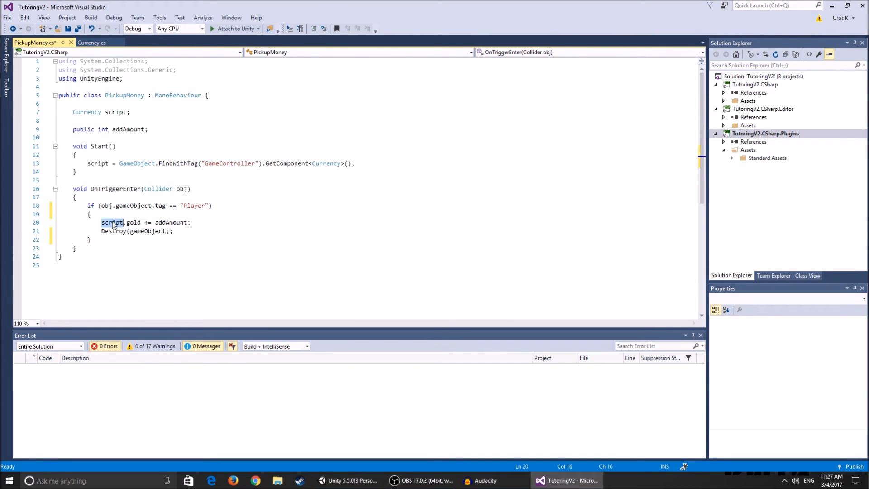
double_click(112, 222)
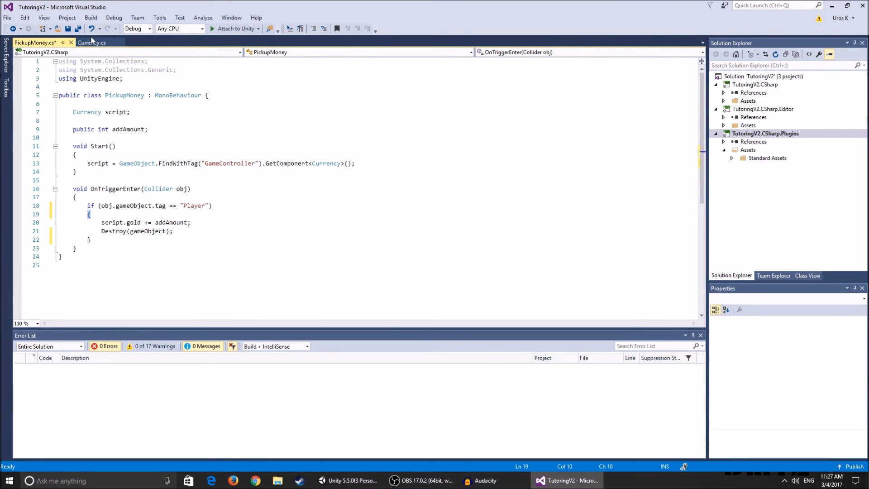
Flip twice between the Currency.cs and PickupMoney.cs tabs, ending on PickupMoney
left_click(92, 43)
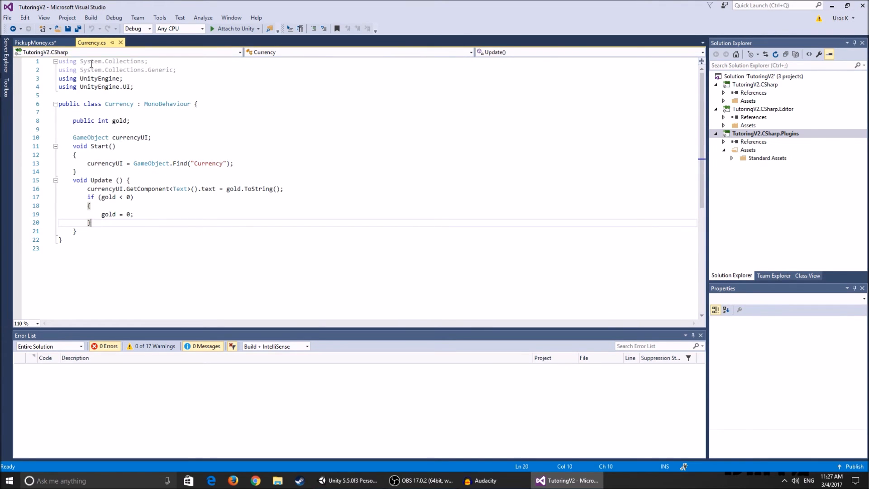
left_click(34, 43)
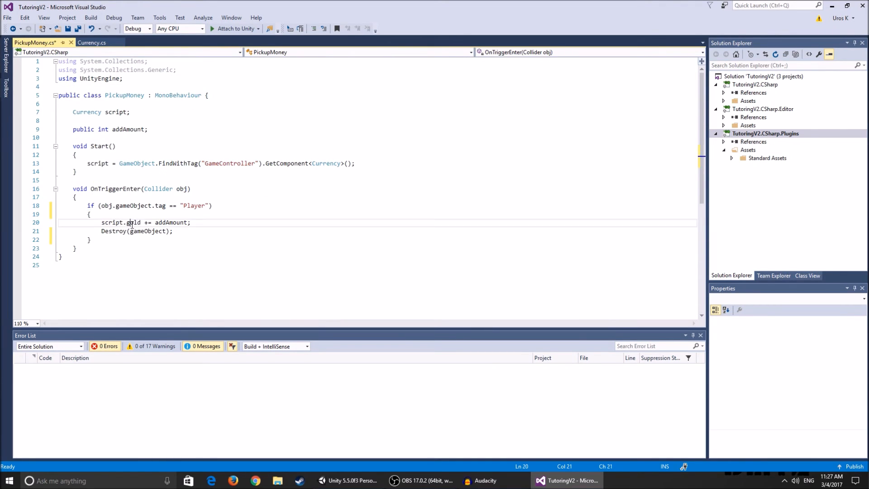
left_click(92, 42)
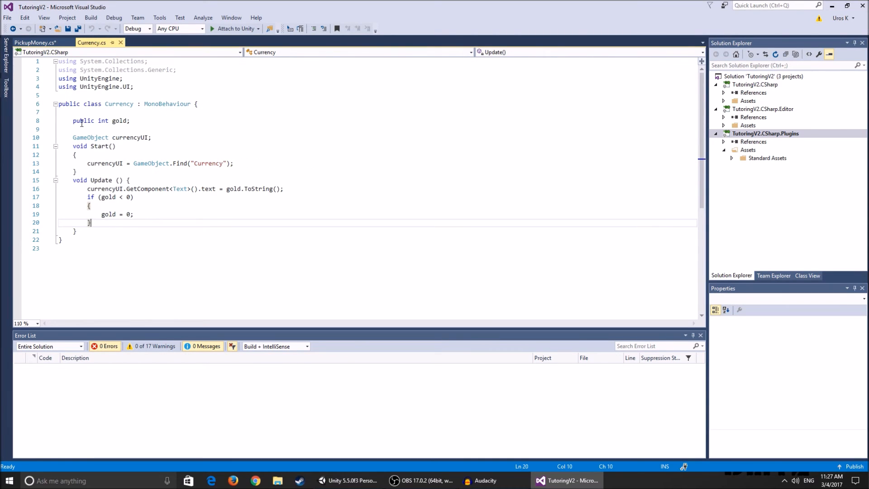
left_click(35, 42)
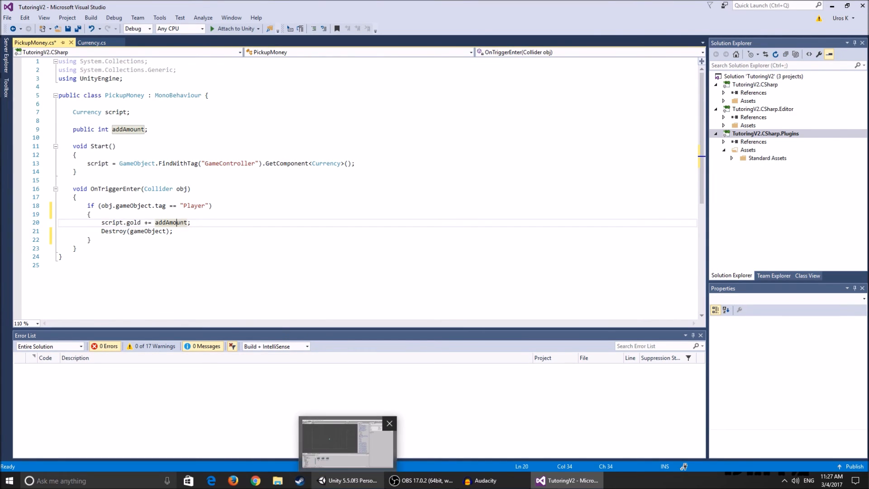
mouse_move(346, 440)
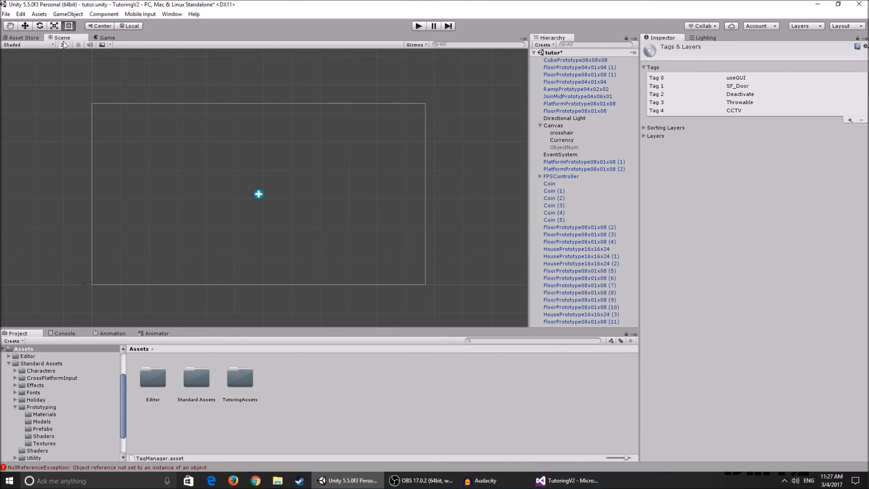
Inspect Coin (1), EventSystem's Currency, the PickupPrototype model and Coin, then enter Play mode
left_click(553, 190)
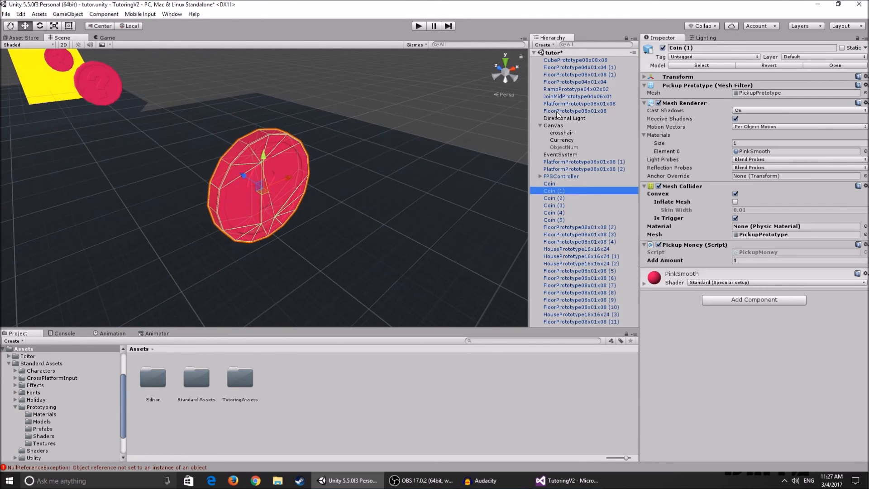
left_click(559, 154)
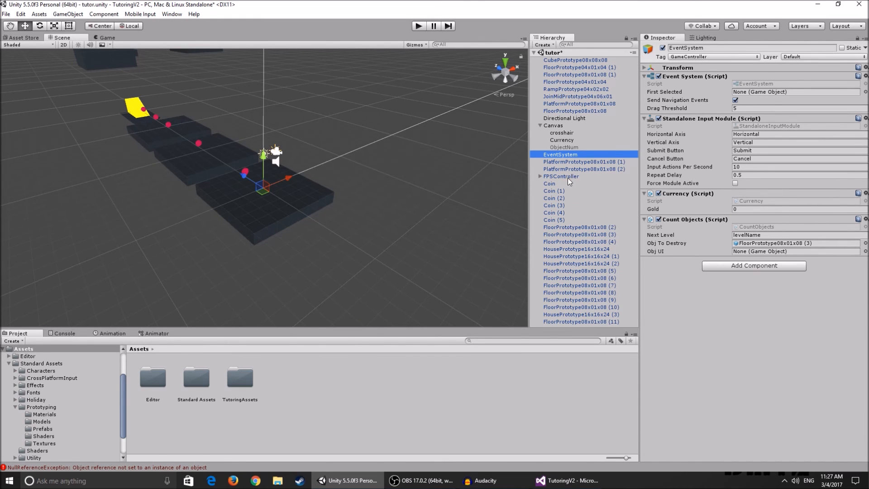
left_click(548, 183)
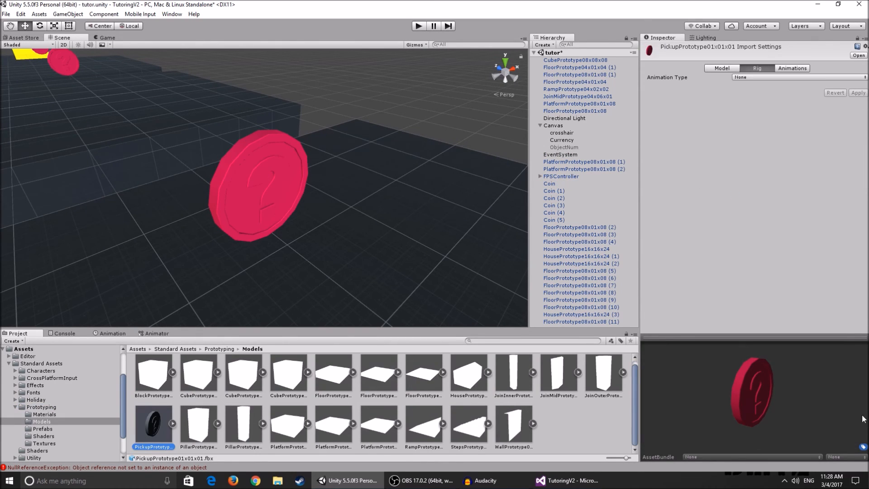
left_click(550, 183)
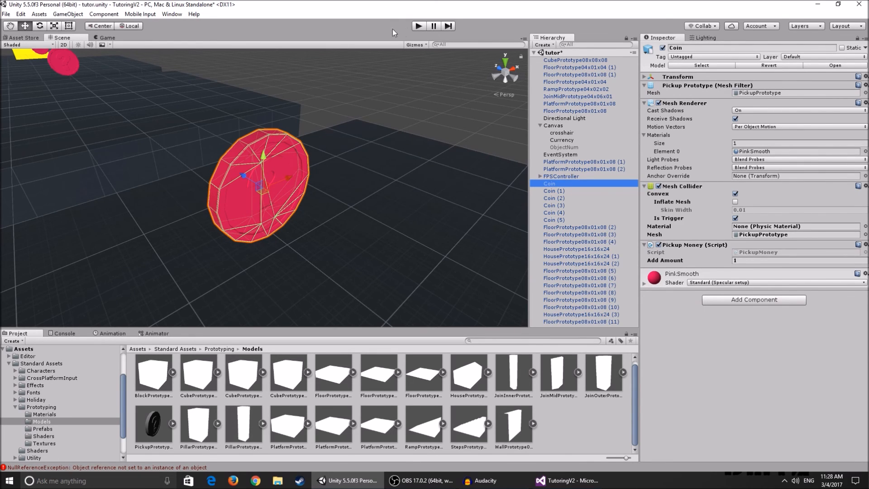
left_click(418, 25)
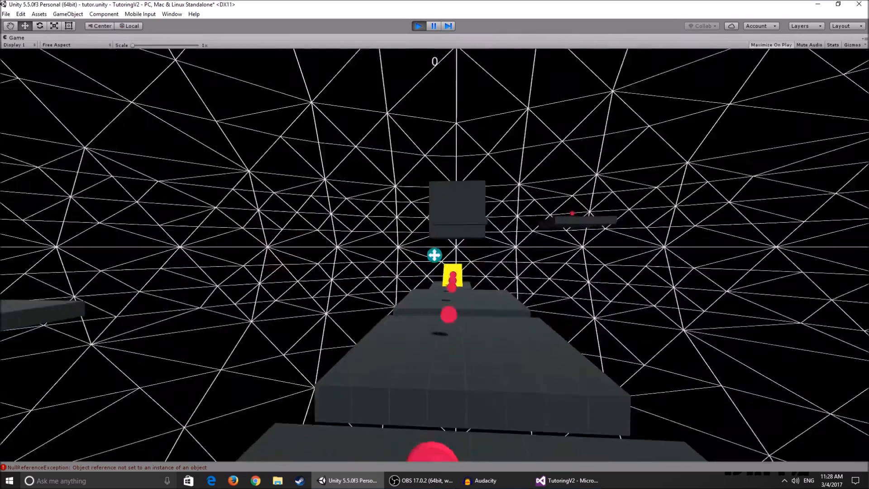